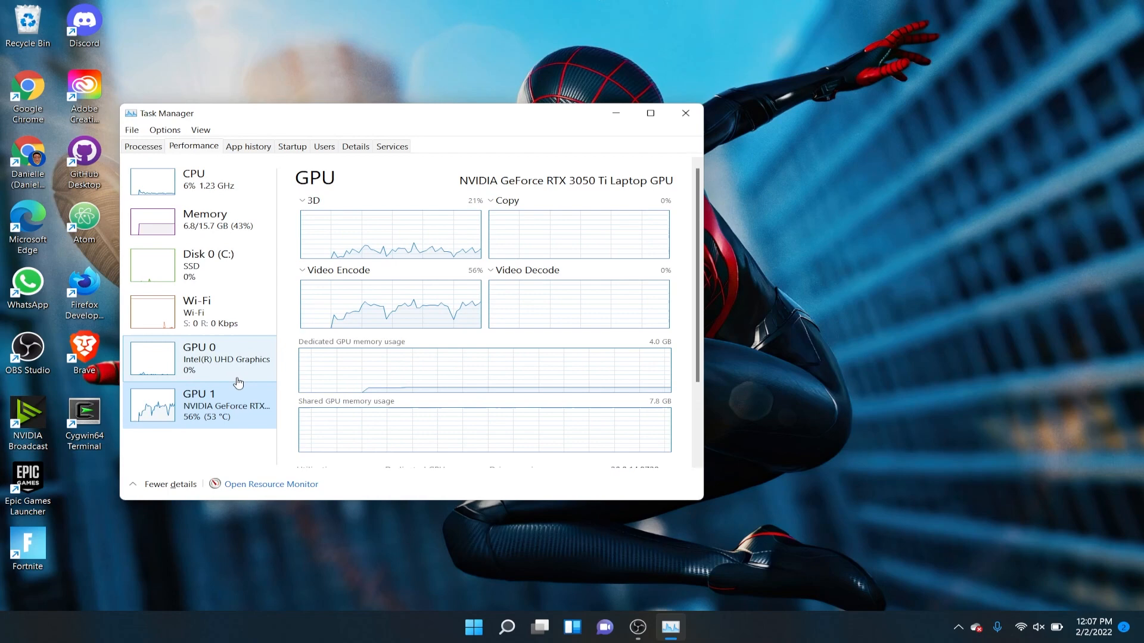
scroll("down", 3)
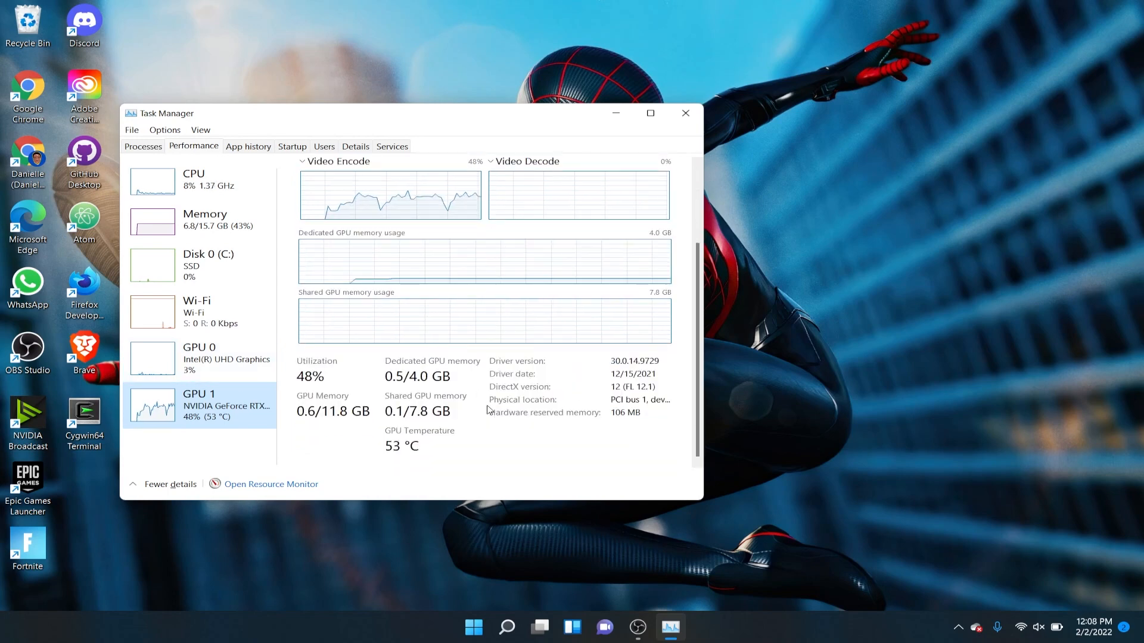